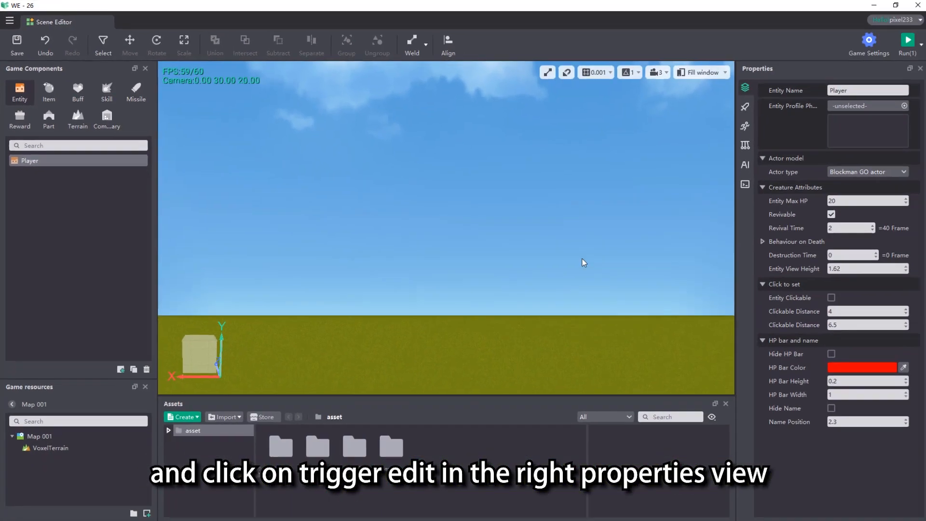
# Show the Player entity's script properties and open its trigger editor.
pyautogui.click(743, 184)
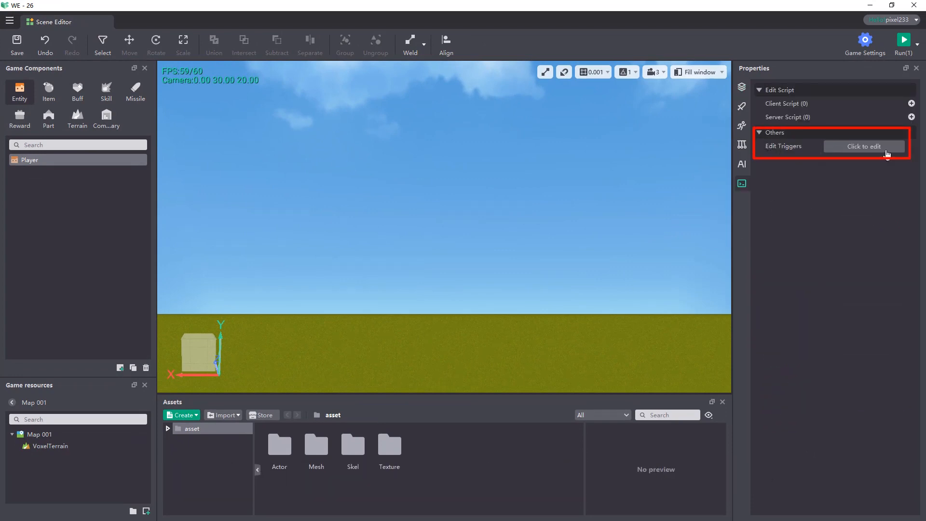
pyautogui.click(863, 146)
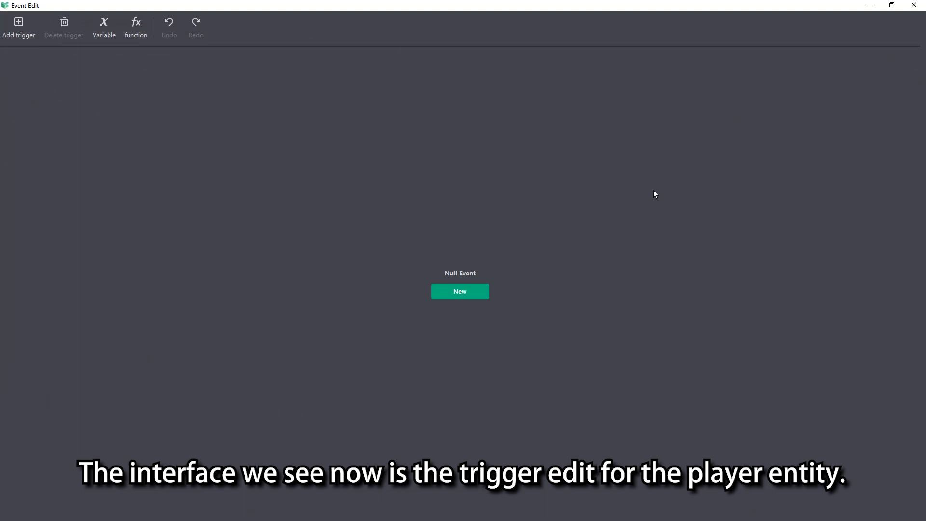
pyautogui.moveTo(463, 180)
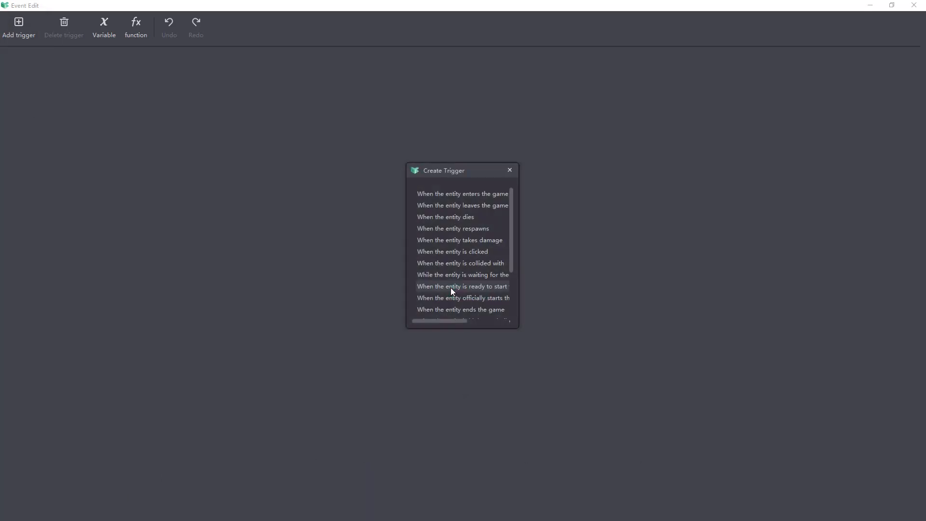
# Add a Player trigger for the 'When the entity enters the game' event.
pyautogui.click(462, 193)
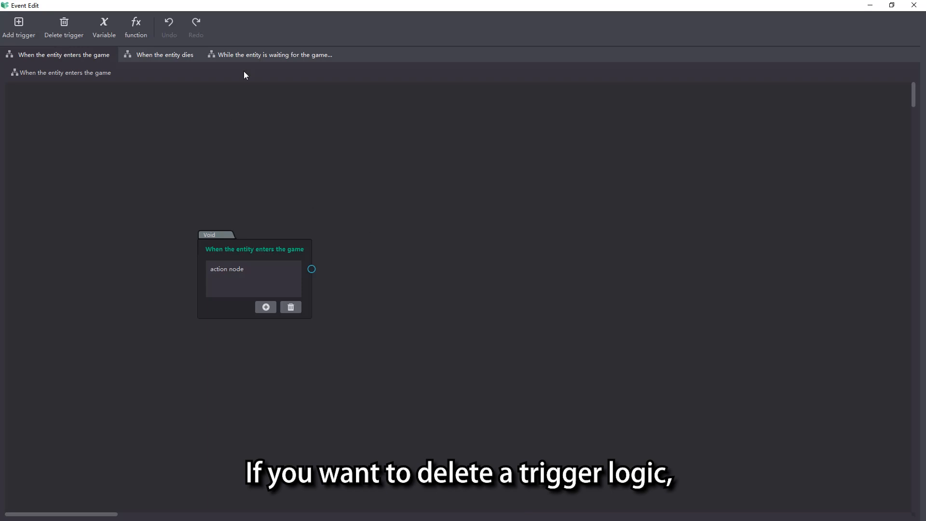
# Delete the 'waiting for the game to start' trigger, confirm, and move to the next trigger.
pyautogui.click(273, 54)
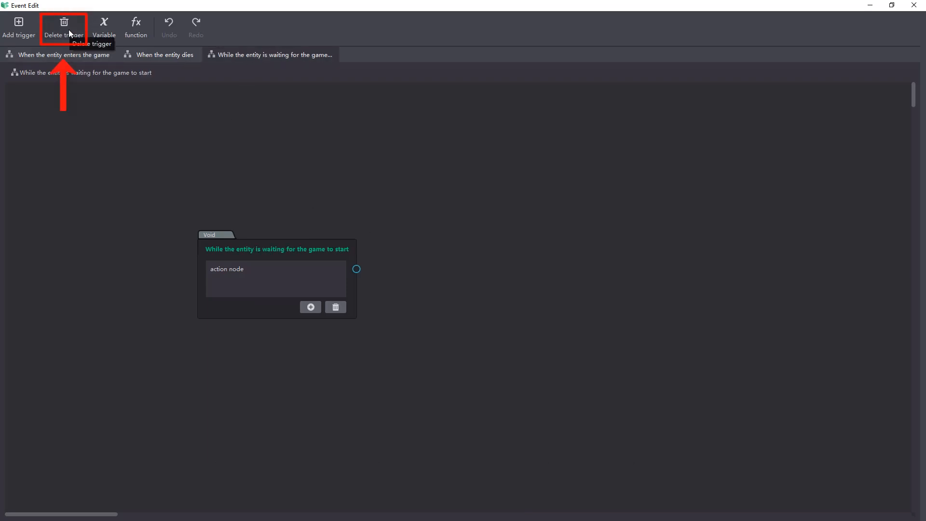
pyautogui.click(63, 27)
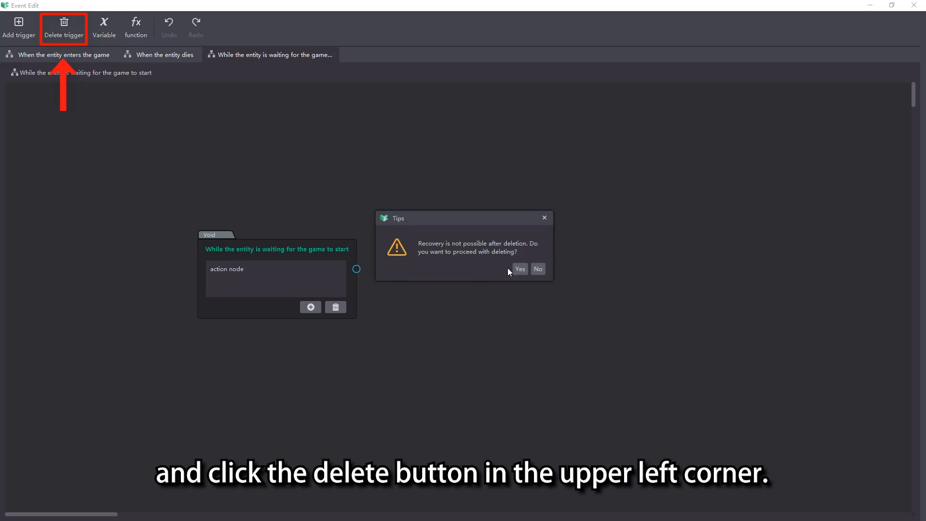
pyautogui.click(519, 269)
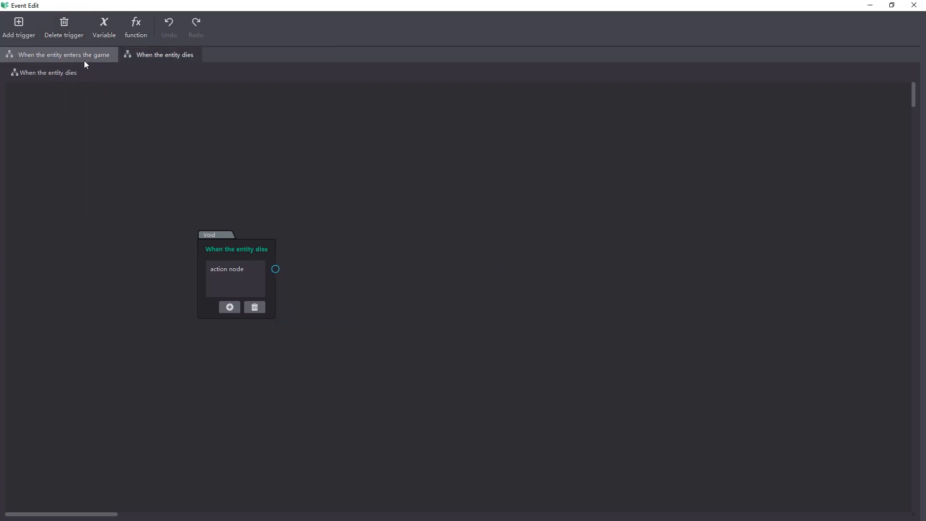
pyautogui.click(58, 55)
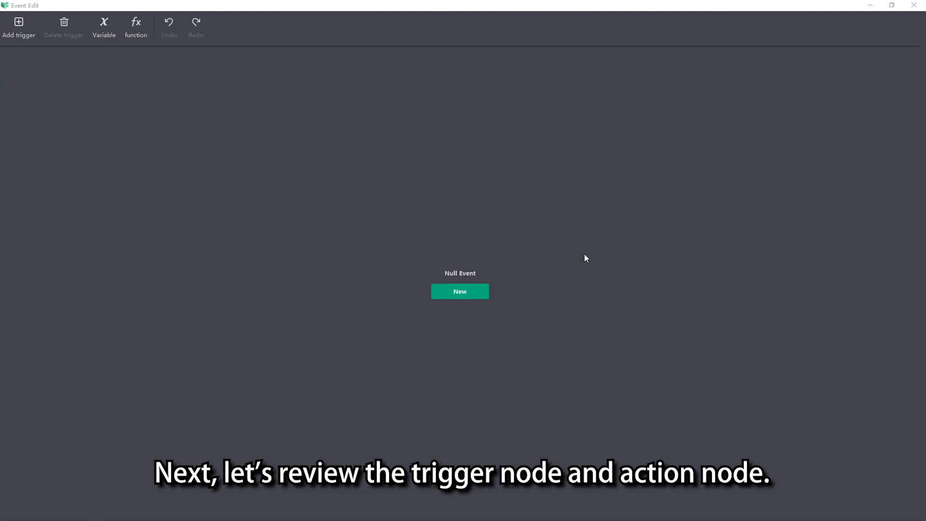
# Create a new trigger on the 'When the entity enters the game' event.
pyautogui.click(460, 291)
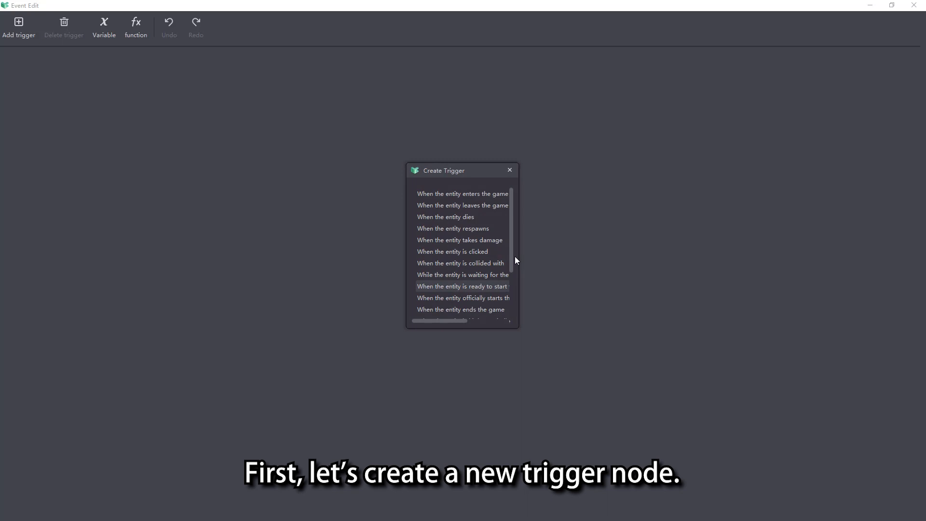
pyautogui.click(463, 193)
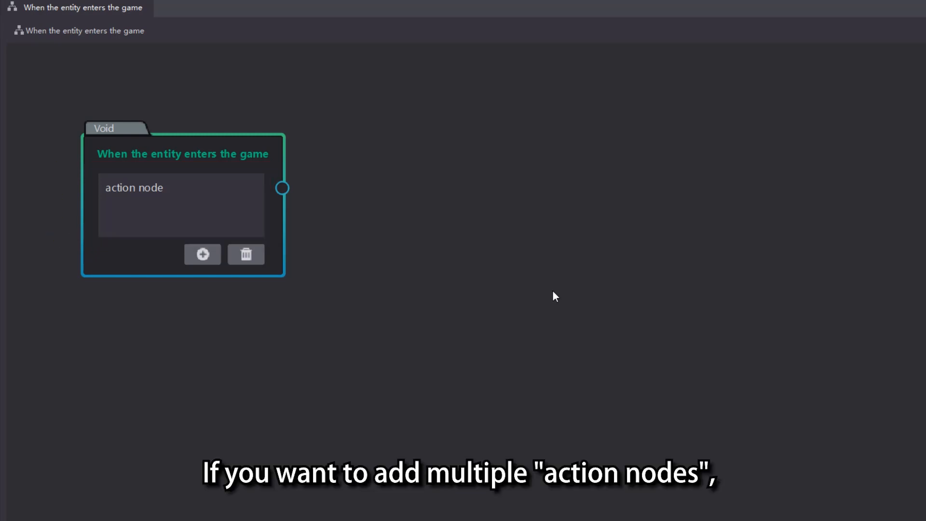
# Add extra action node slots to the enters-the-game trigger, giving three in total.
pyautogui.click(202, 254)
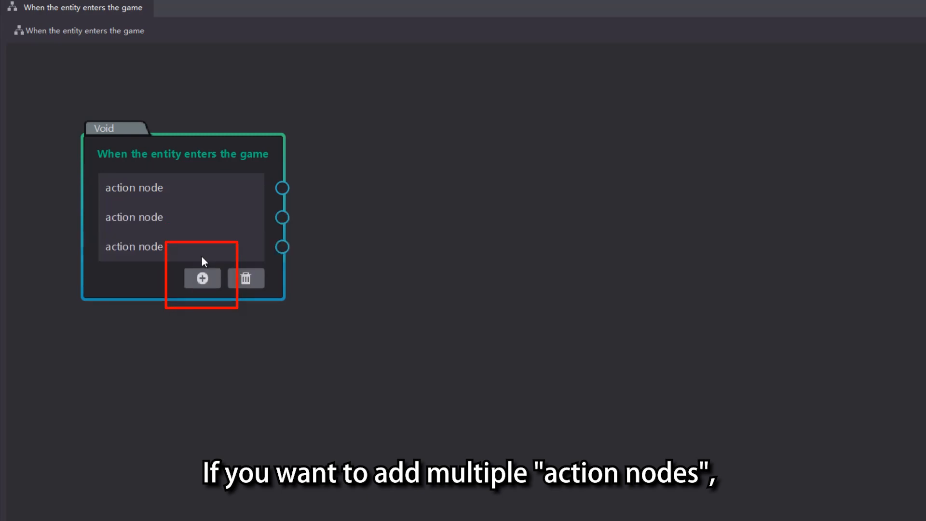
pyautogui.moveTo(342, 298)
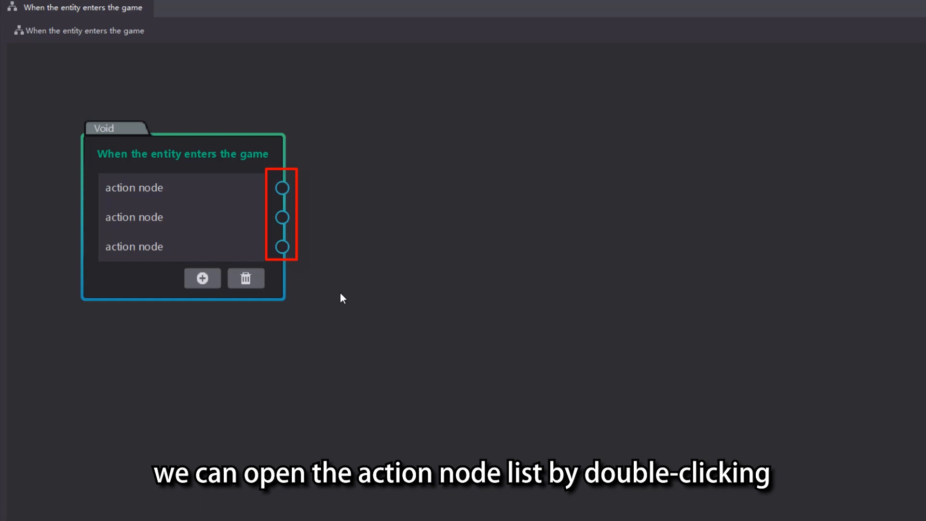
# Link the first action slot to a new Entity 'Set entity's HP' action.
pyautogui.moveTo(282, 188); pyautogui.dragTo(348, 161)
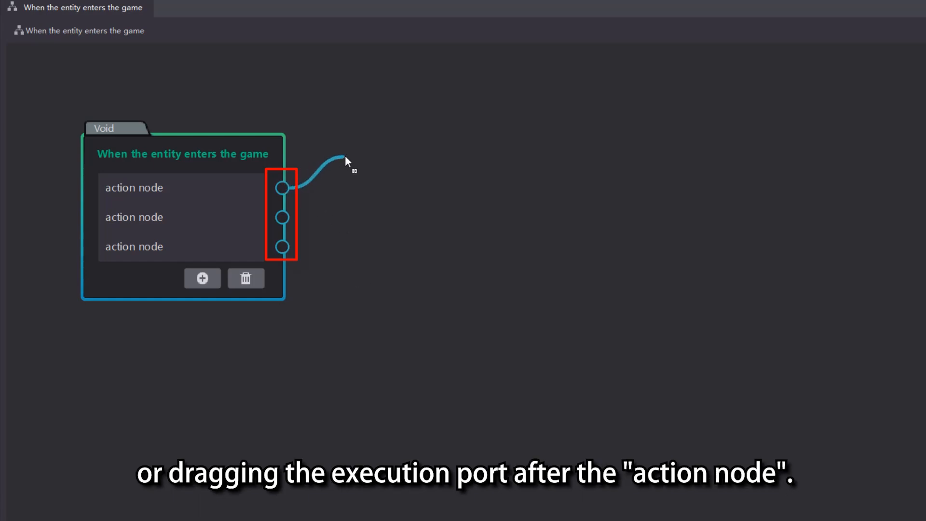
pyautogui.moveTo(282, 188); pyautogui.dragTo(349, 156)
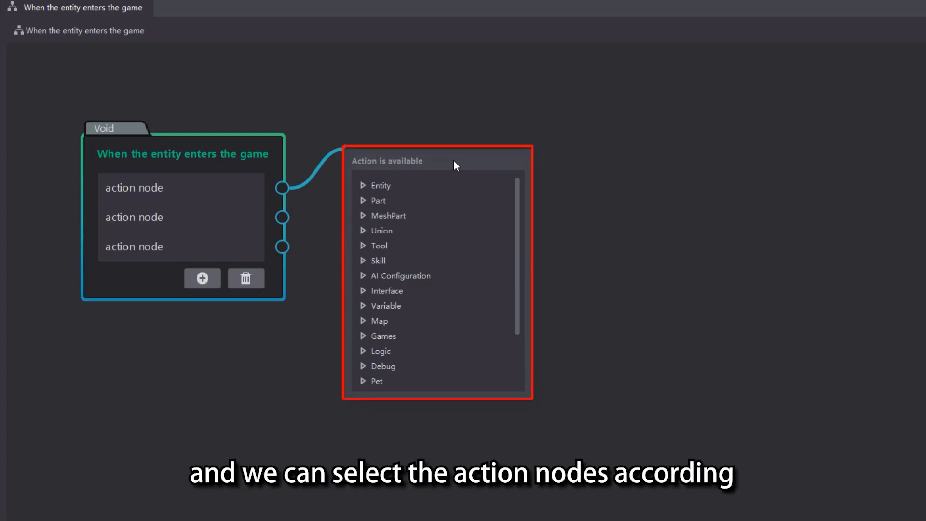
pyautogui.scroll(-3)
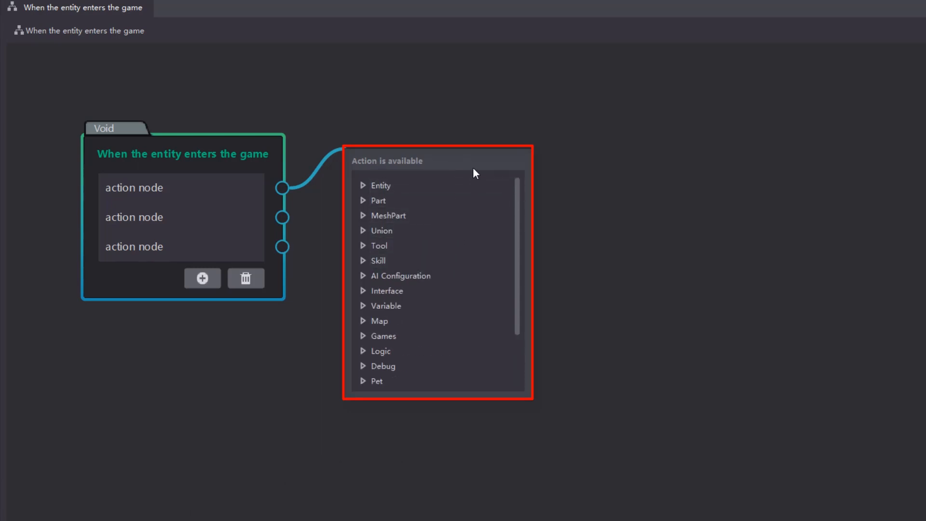
pyautogui.click(381, 184)
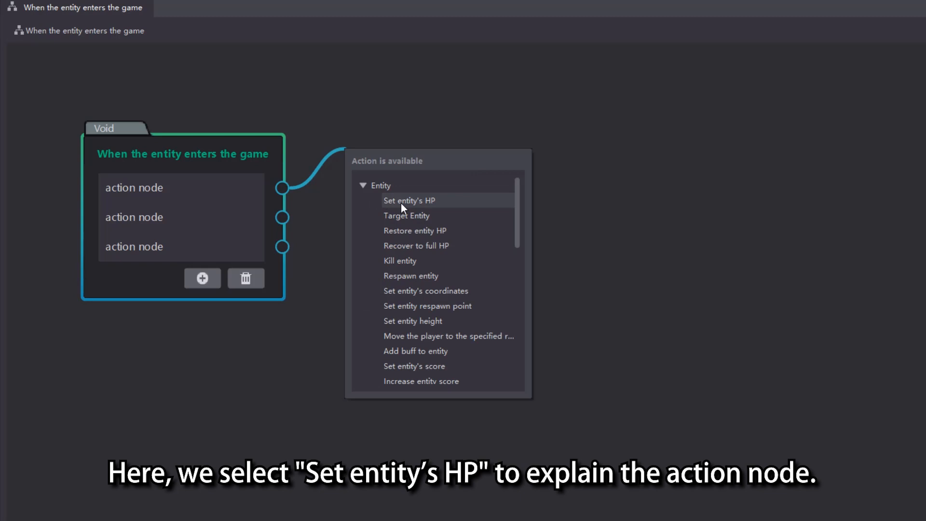
pyautogui.click(409, 200)
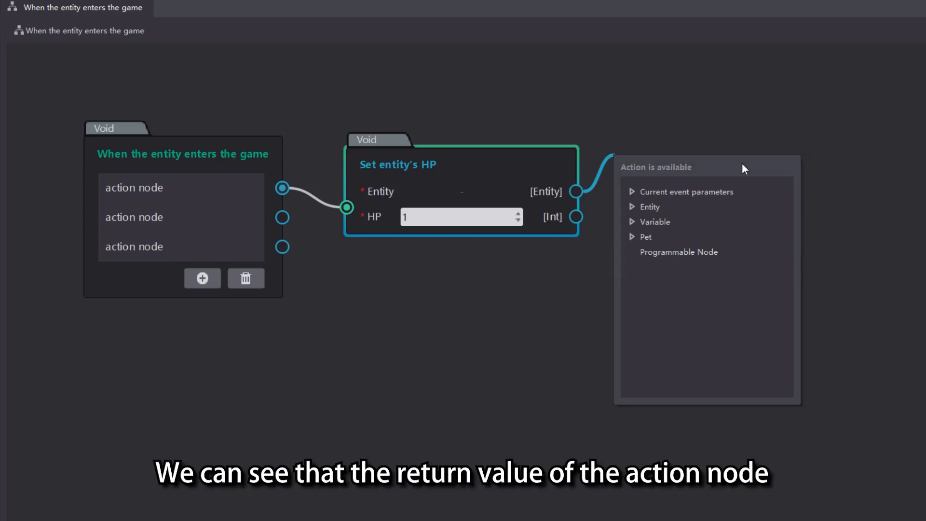
# Target 'The entity that enters the game' and set the HP value to 100.
pyautogui.click(686, 192)
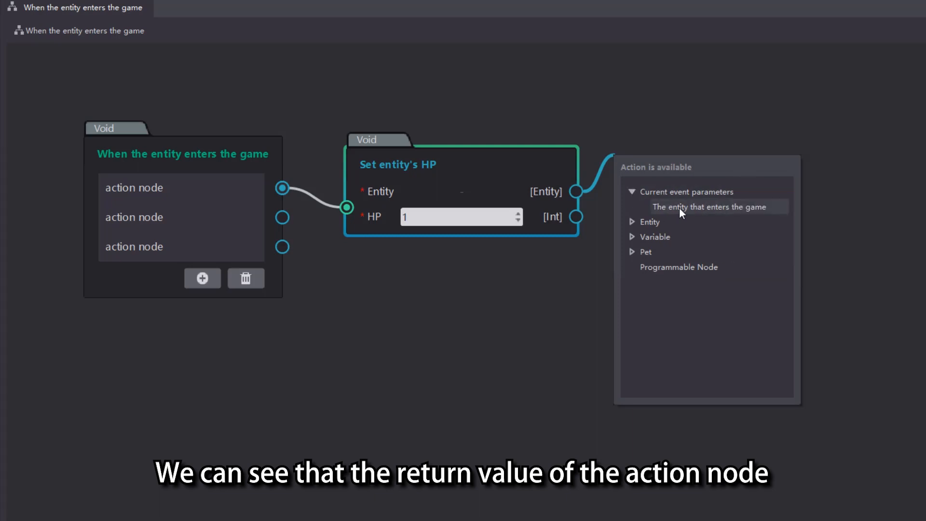
pyautogui.click(708, 206)
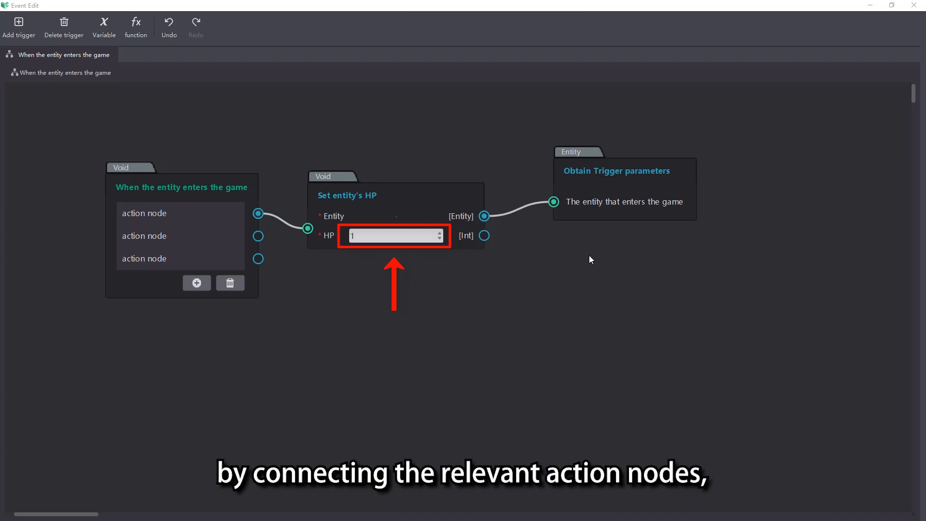
pyautogui.moveTo(528, 271)
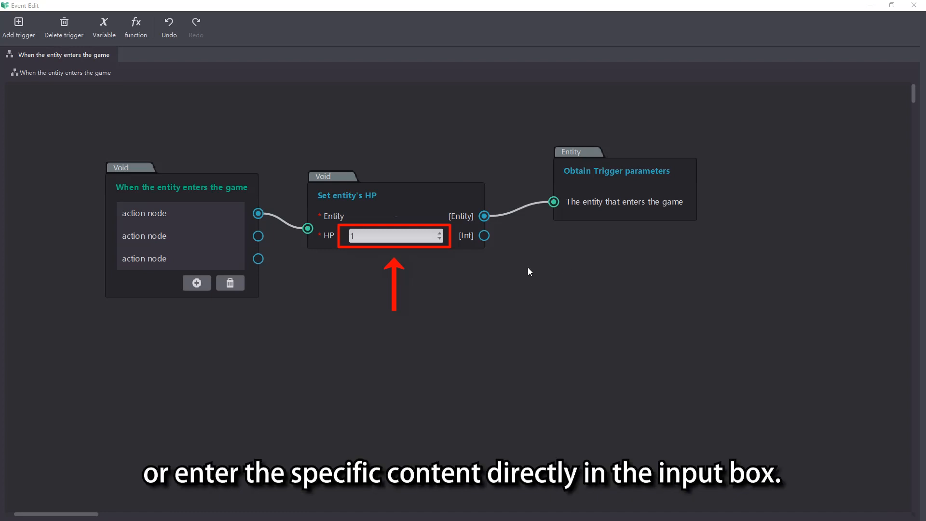
pyautogui.write('100')
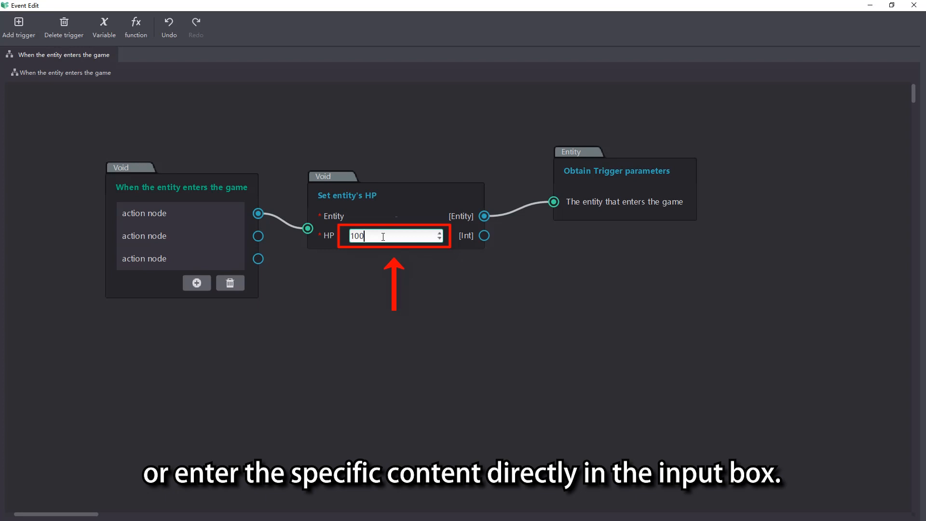
pyautogui.click(519, 256)
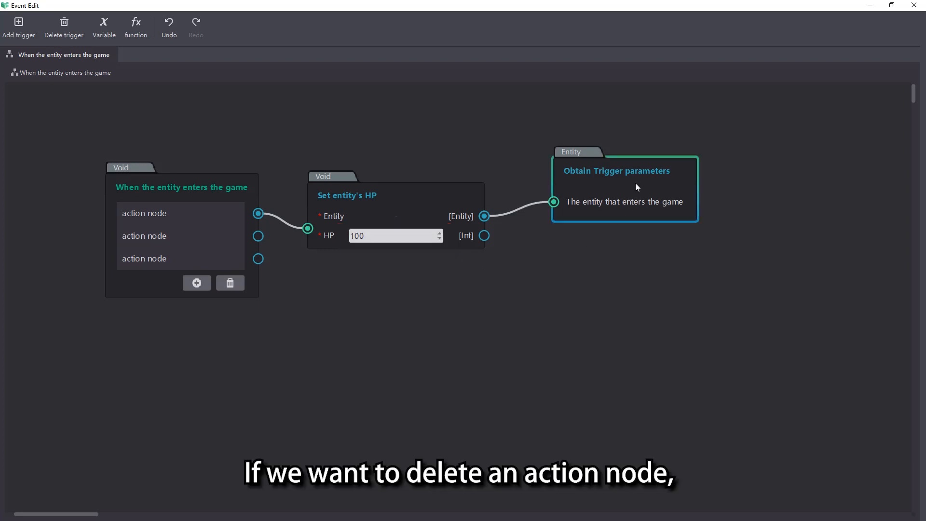
# Bring up the delete/copy/cut context menu on the Obtain Trigger parameters node.
pyautogui.rightClick(663, 182)
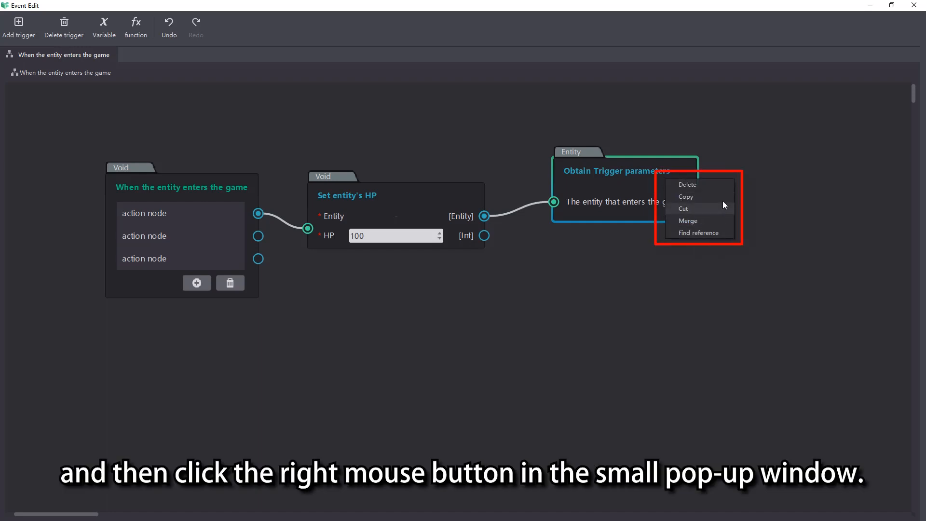
pyautogui.moveTo(724, 192)
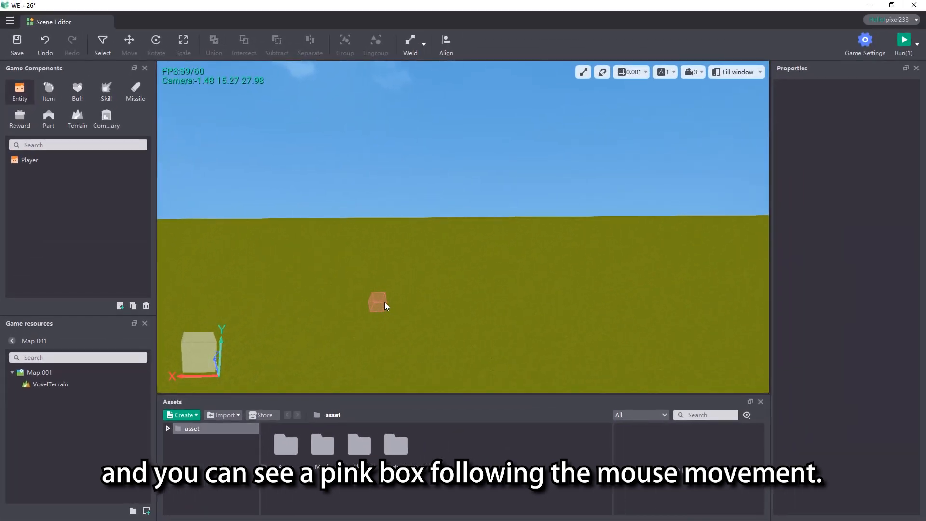
pyautogui.moveTo(389, 303)
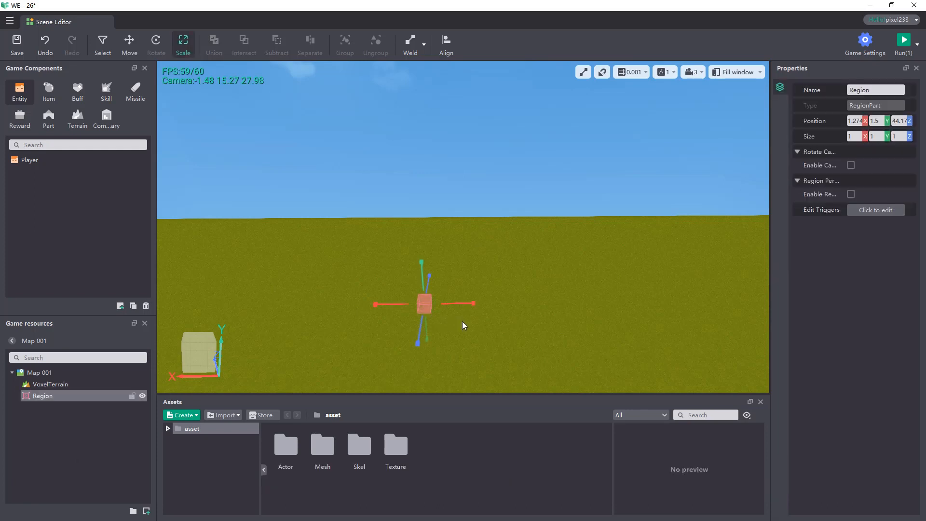
pyautogui.moveTo(771, 226)
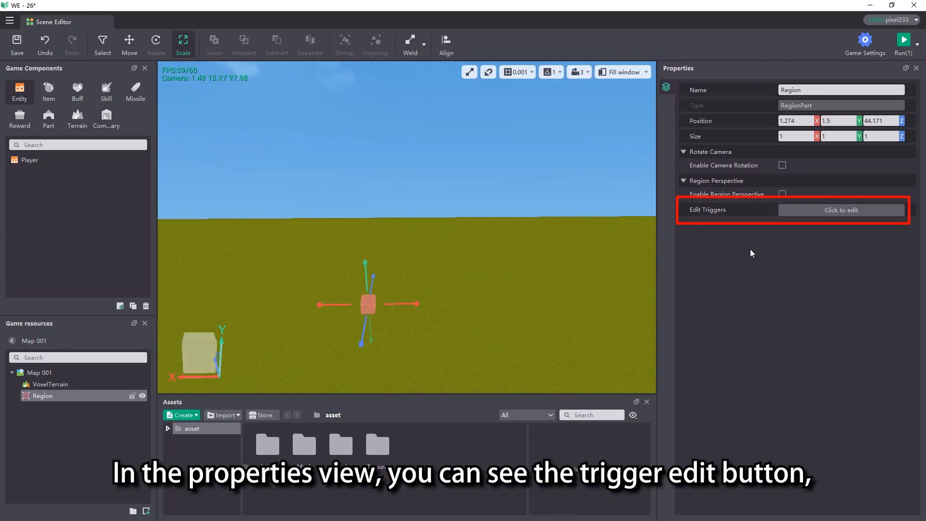
pyautogui.click(841, 210)
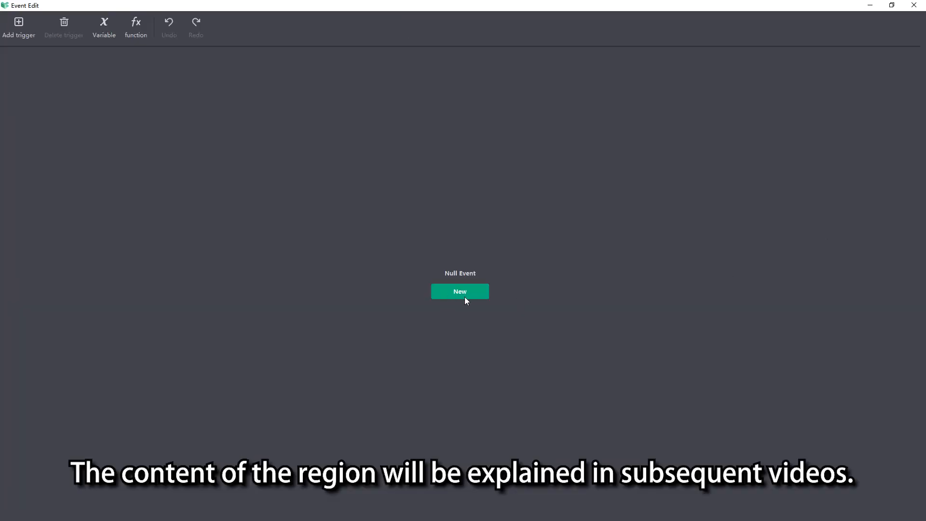
pyautogui.click(459, 291)
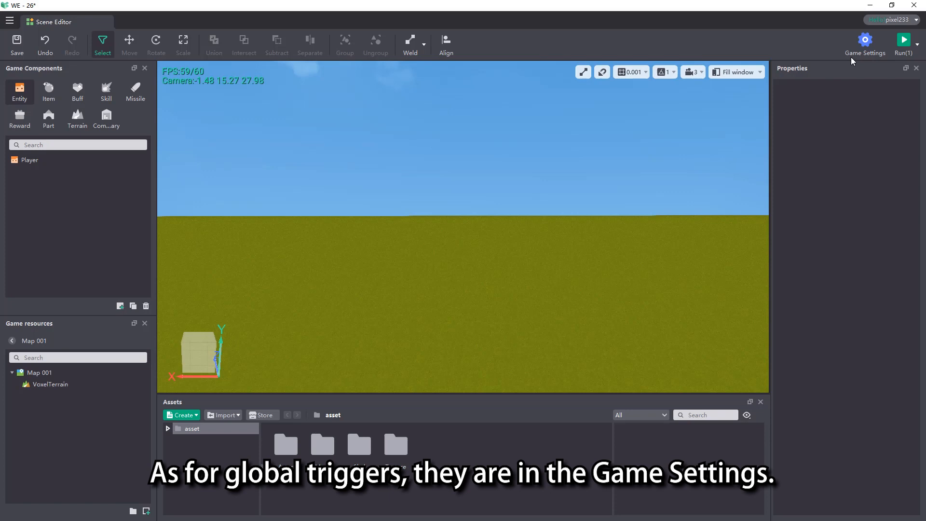
# Open a global trigger editor from Game Settings' Triggers and Scripts and start a new trigger.
pyautogui.click(865, 40)
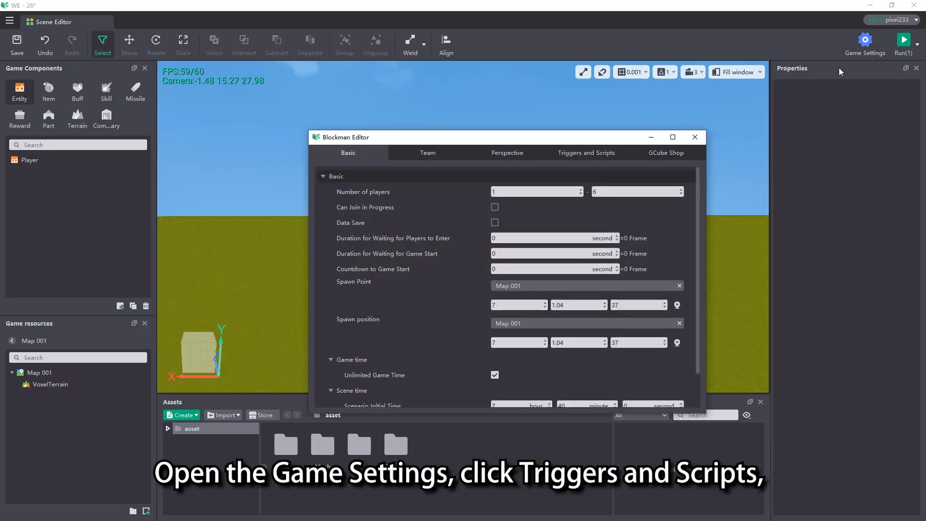
pyautogui.click(586, 152)
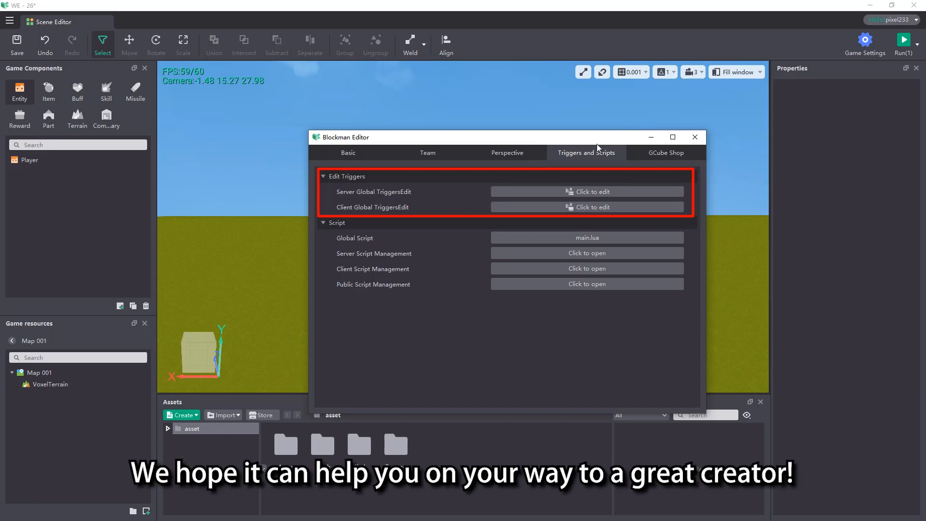
pyautogui.click(587, 191)
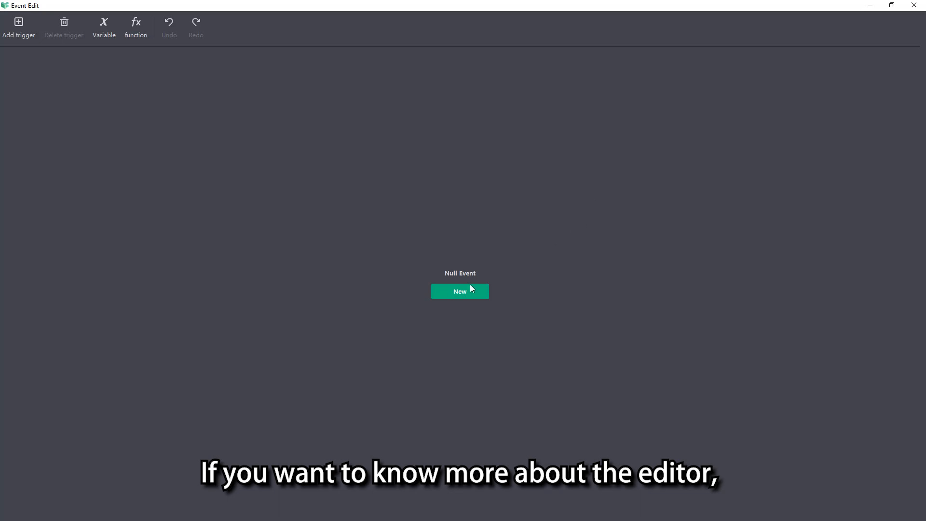
pyautogui.click(460, 291)
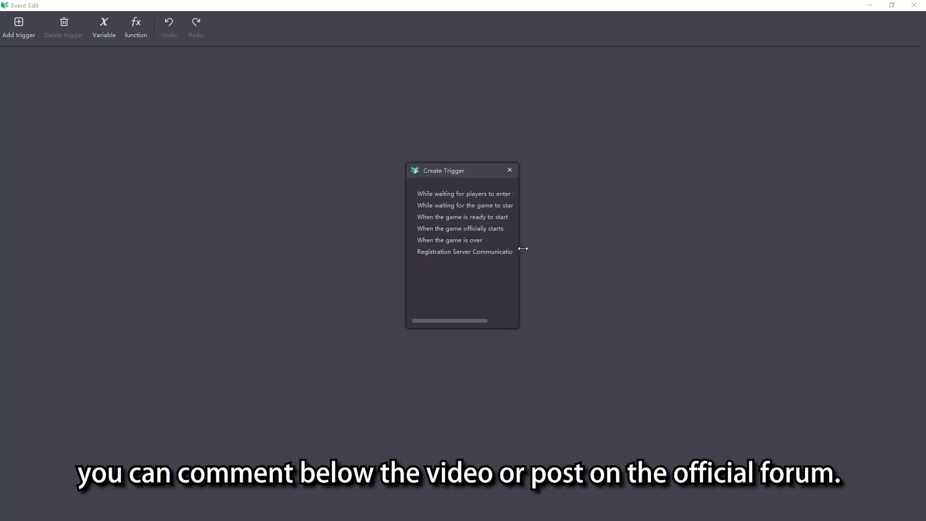